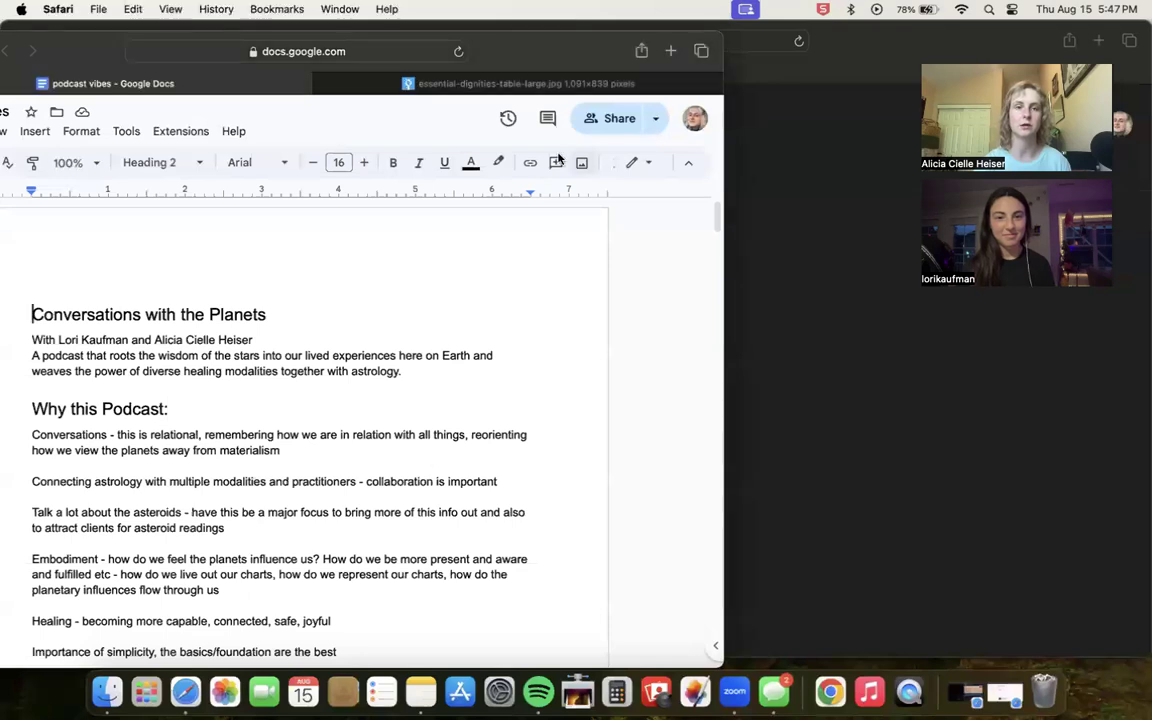
- Switch to the essential-dignities-table-large.jpg tab showing the planetary rulerships table
click(520, 83)
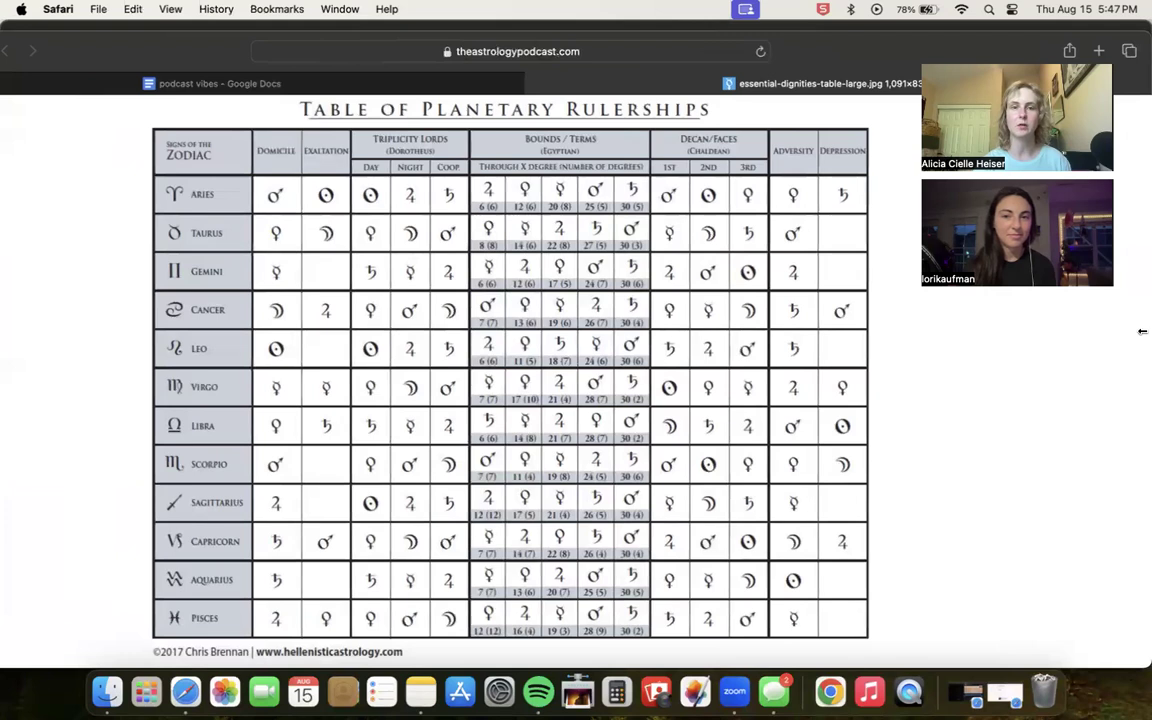
mouse_move(1053, 377)
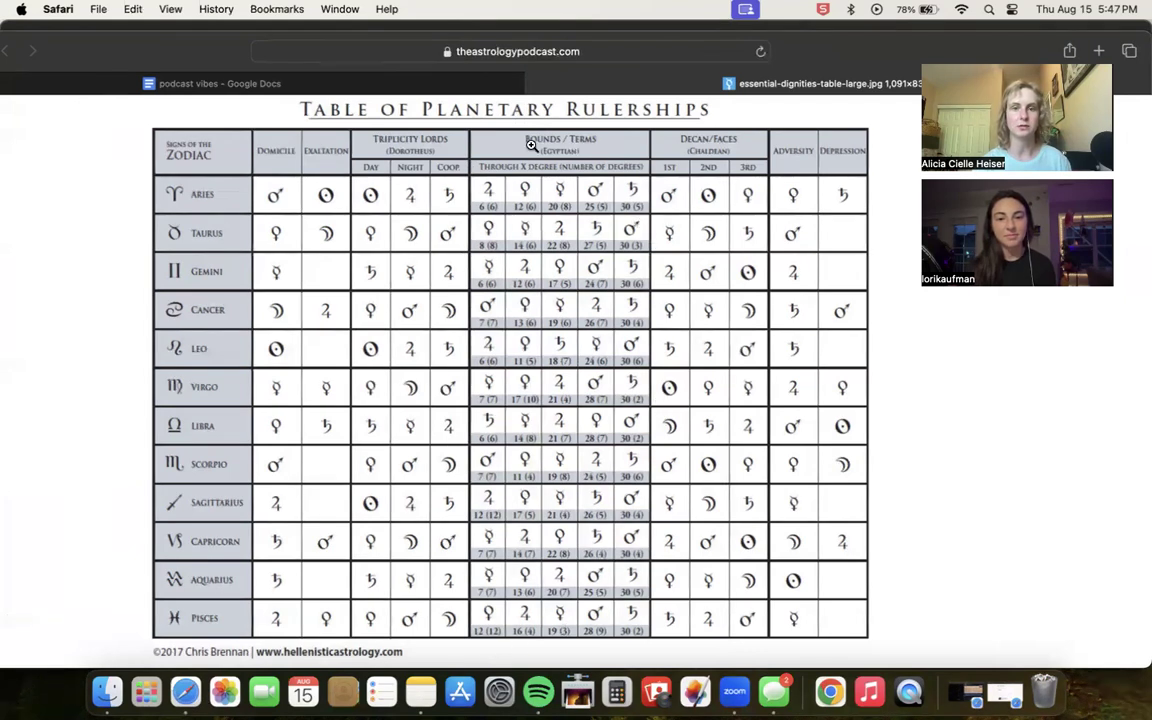
mouse_move(538, 356)
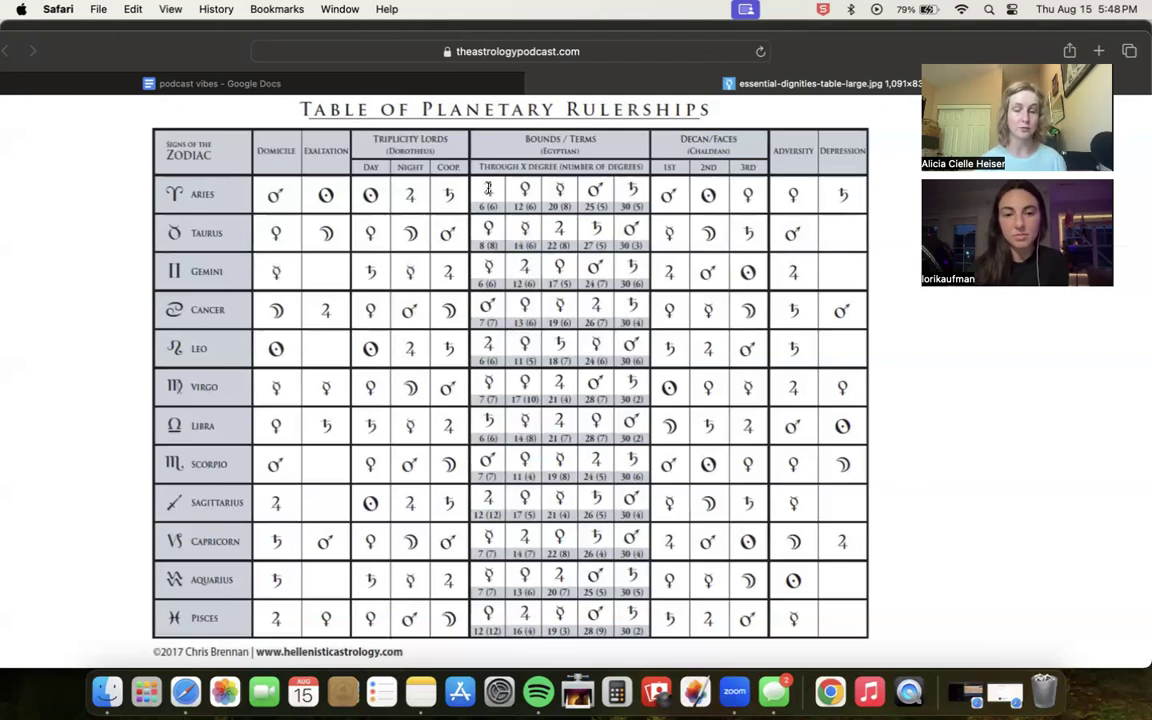
mouse_move(450, 221)
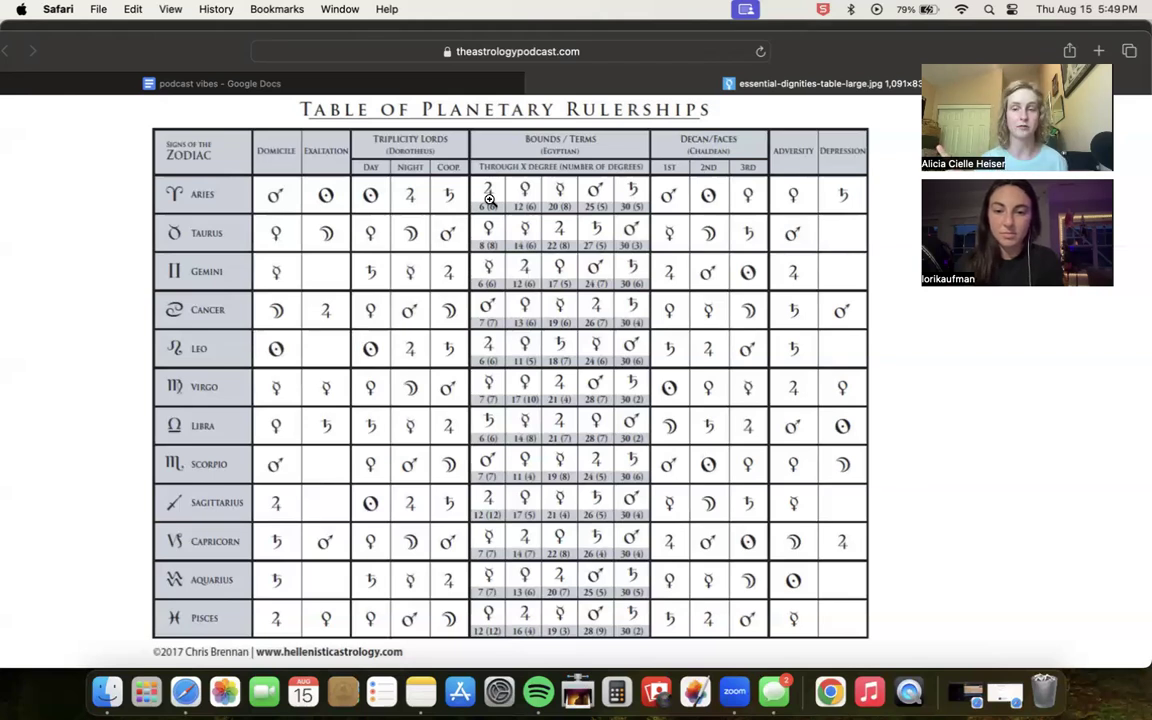
mouse_move(675, 443)
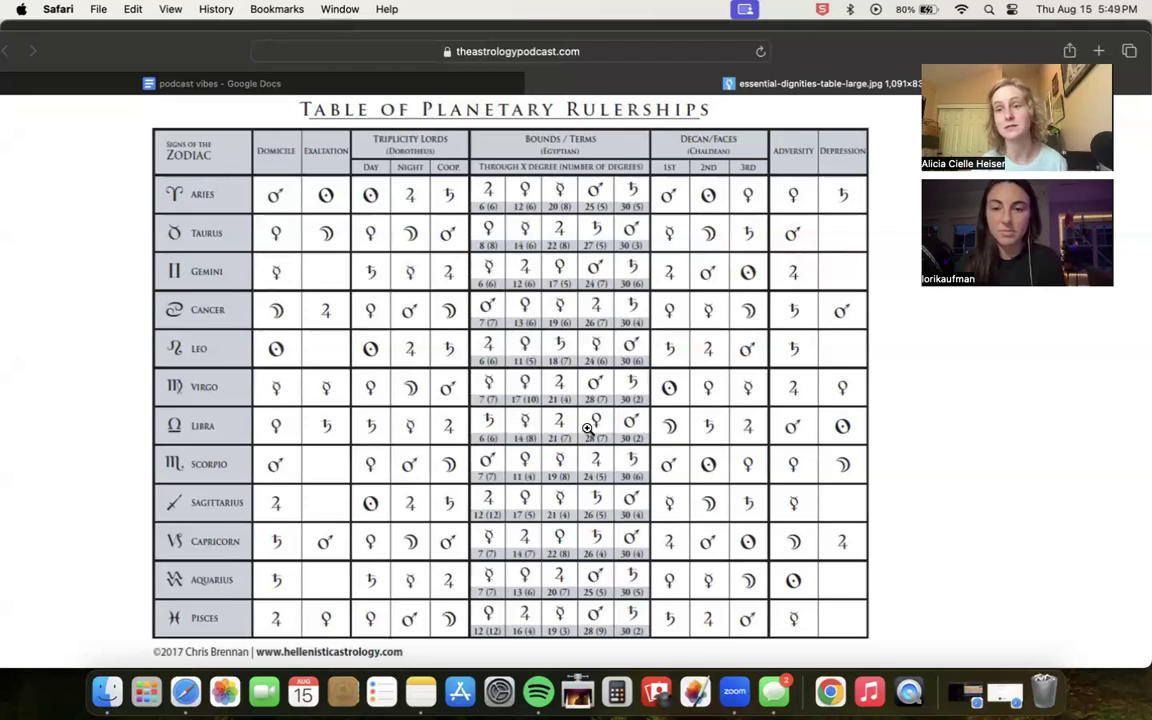
mouse_move(628, 422)
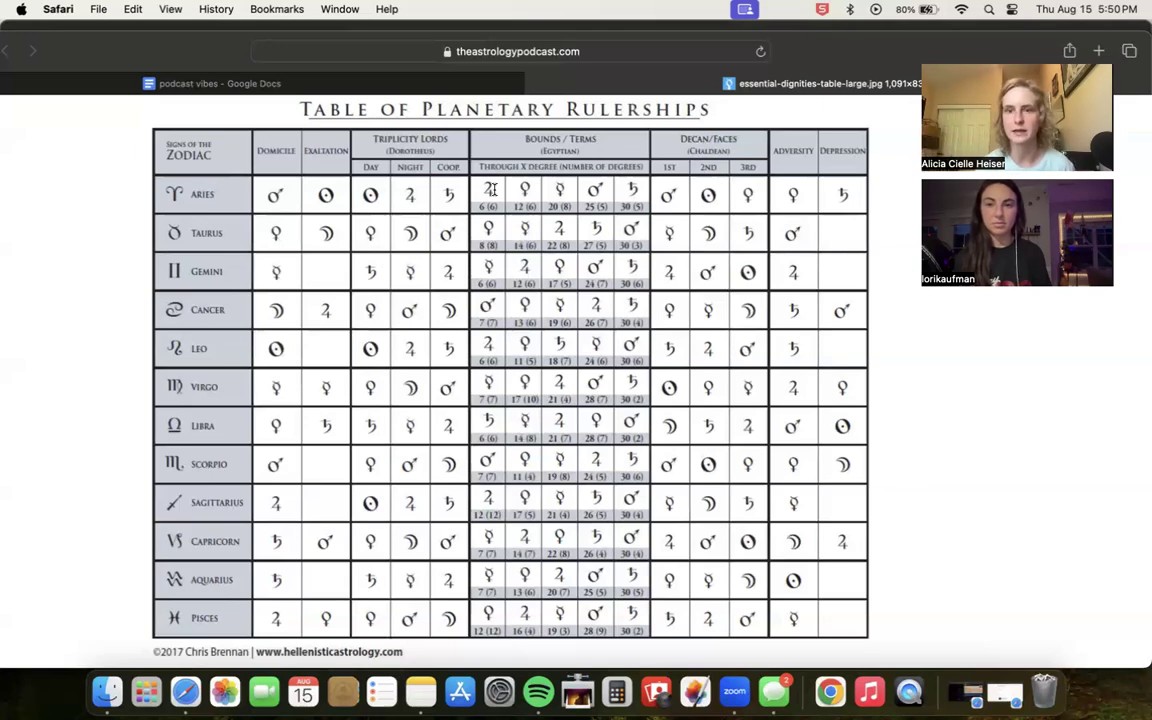
mouse_move(683, 198)
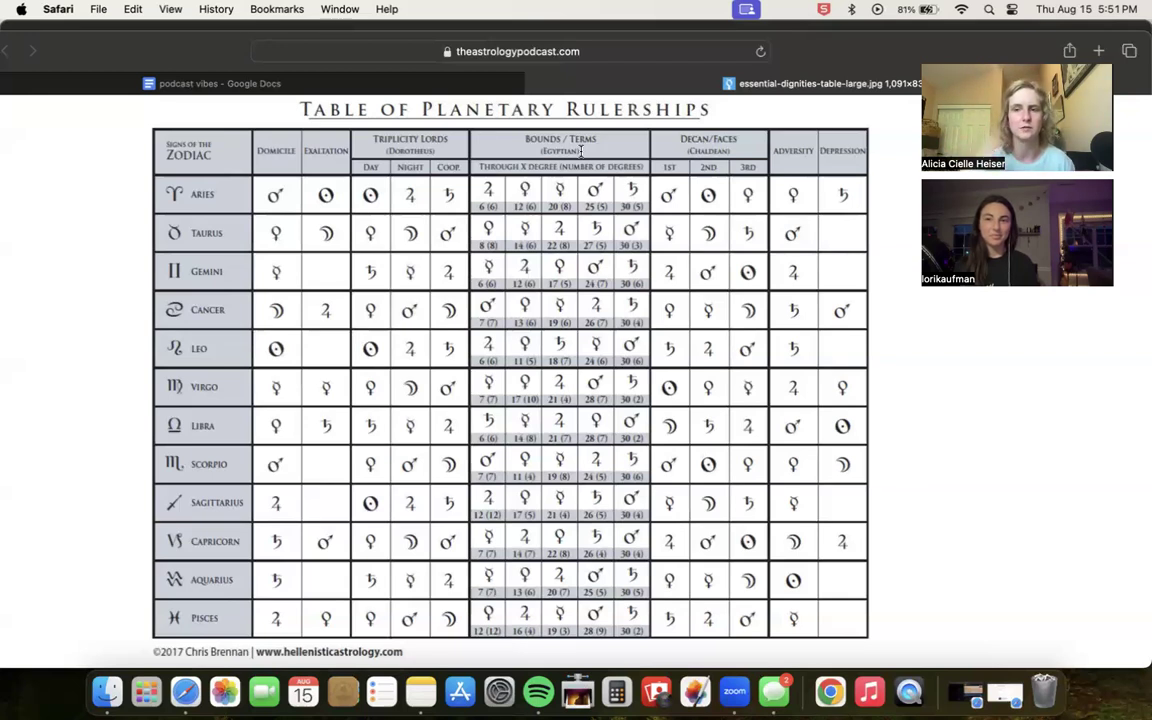
mouse_move(598, 188)
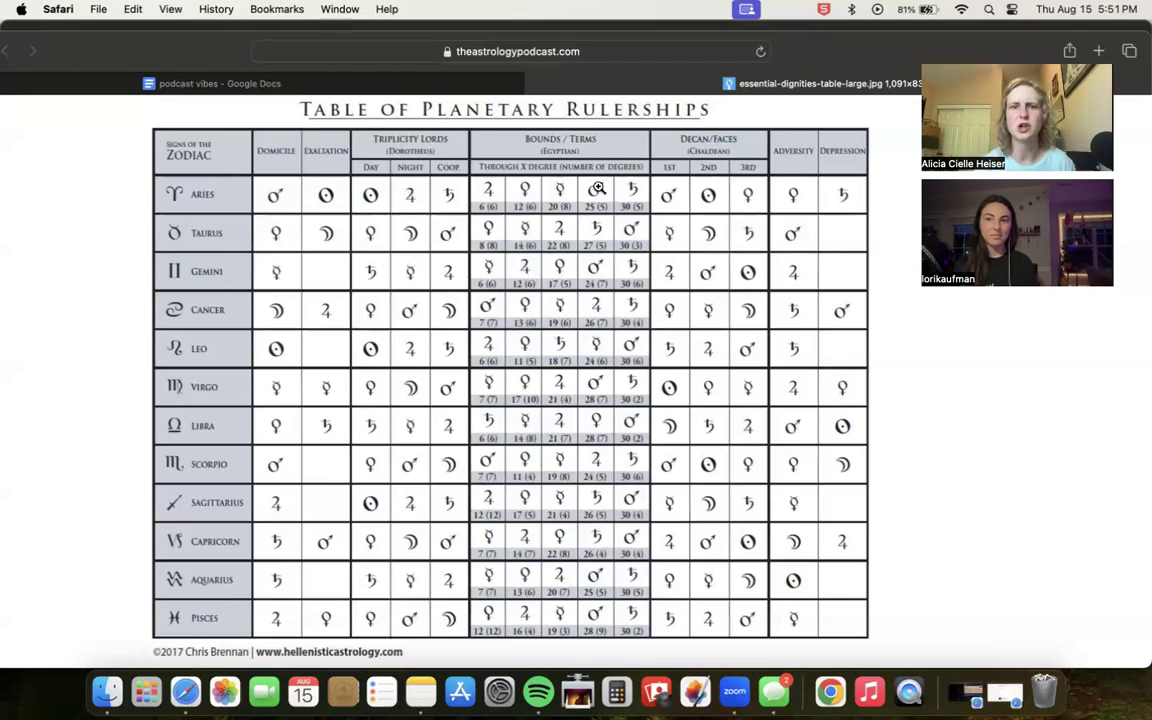
mouse_move(479, 205)
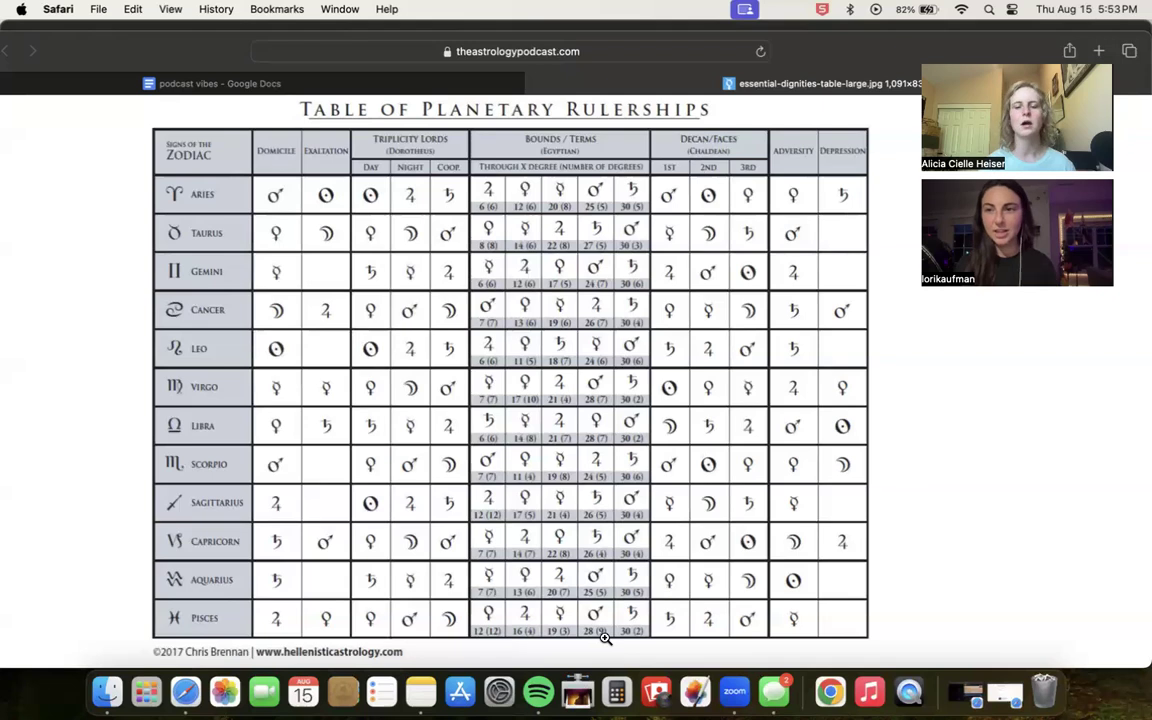
mouse_move(587, 604)
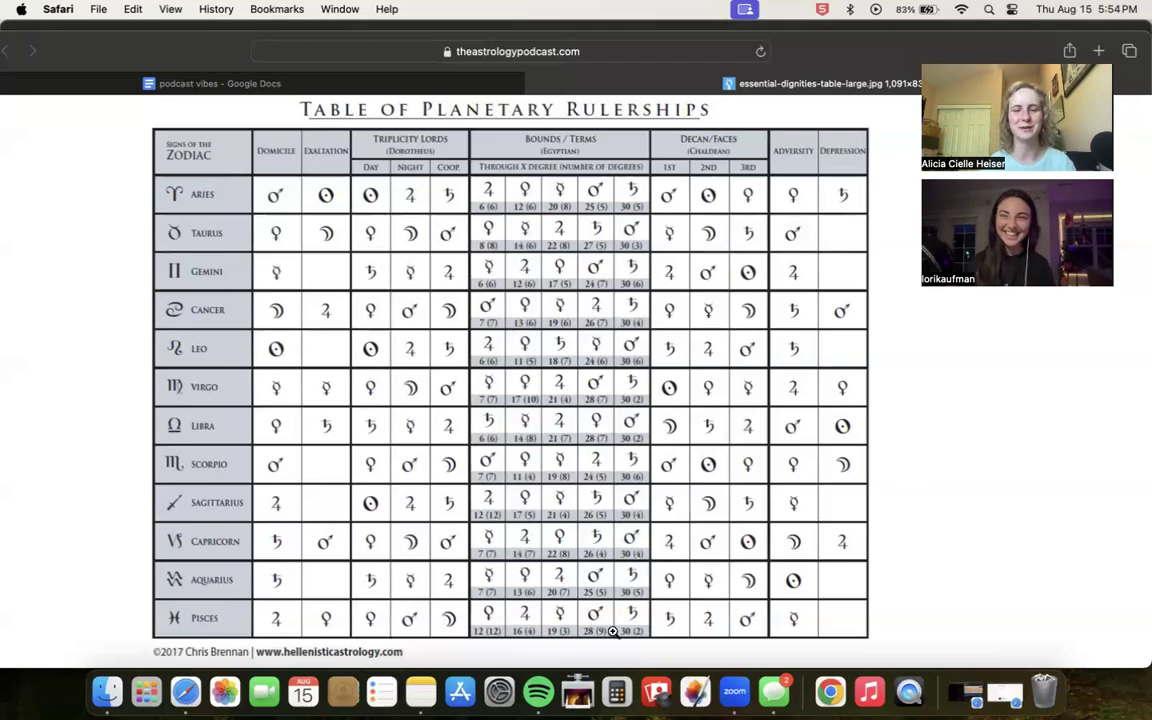
mouse_move(610, 614)
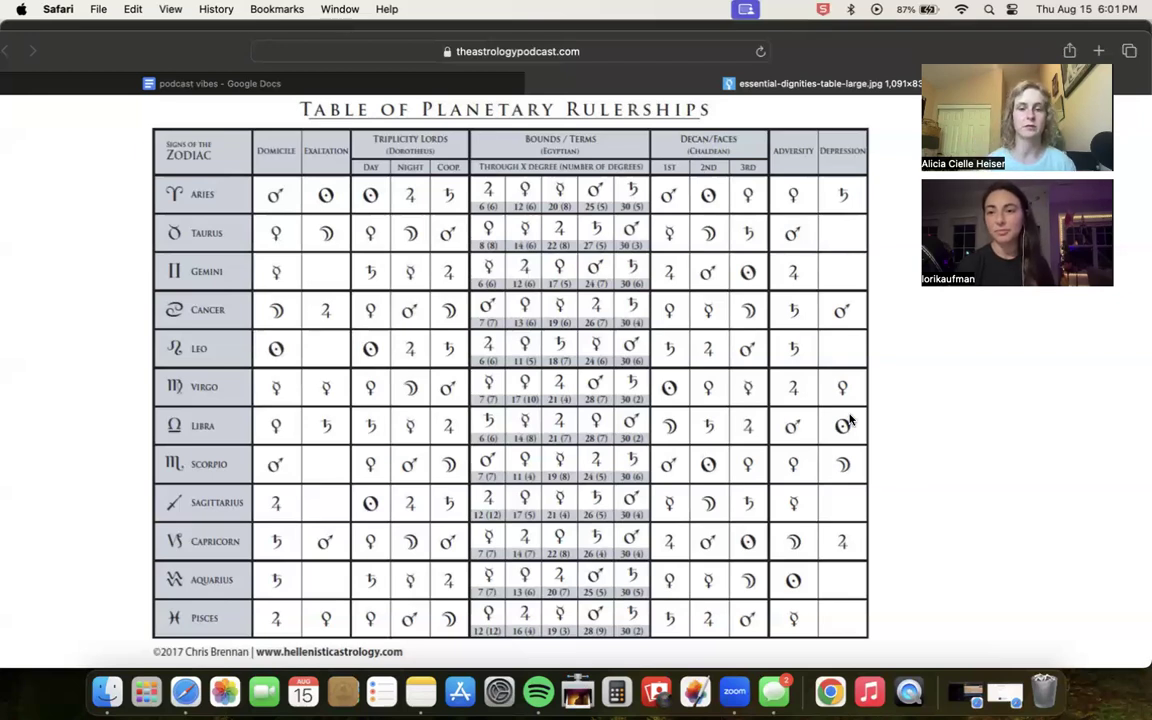
mouse_move(593, 626)
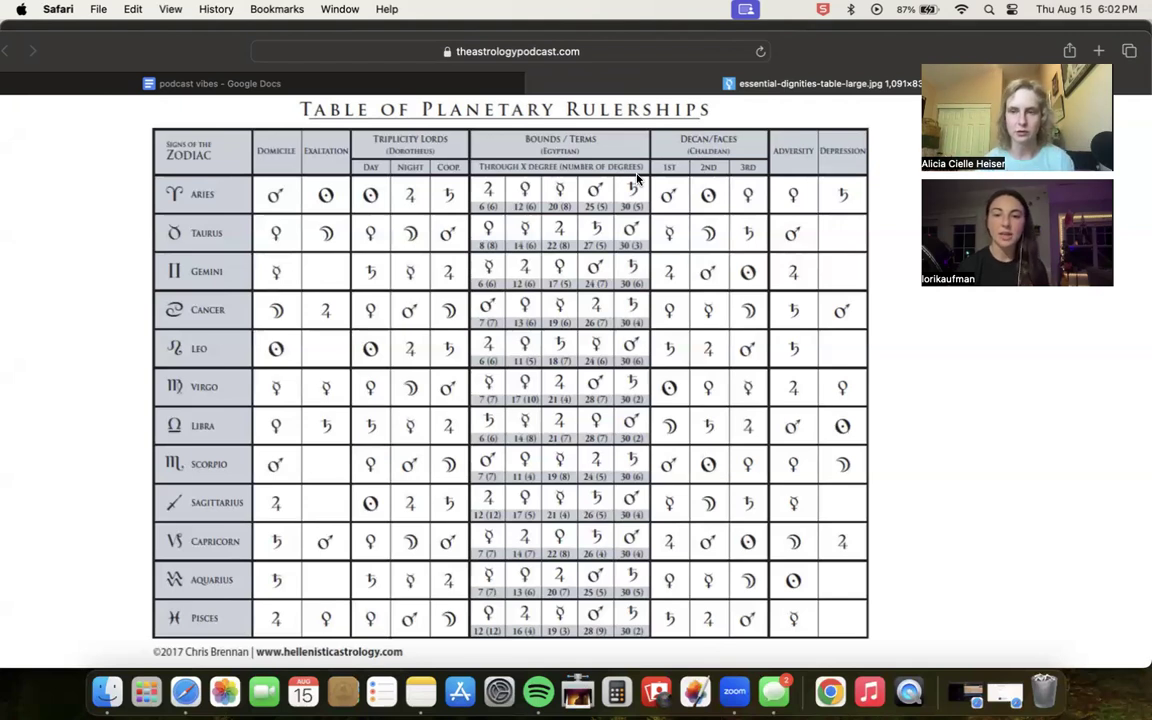
mouse_move(624, 208)
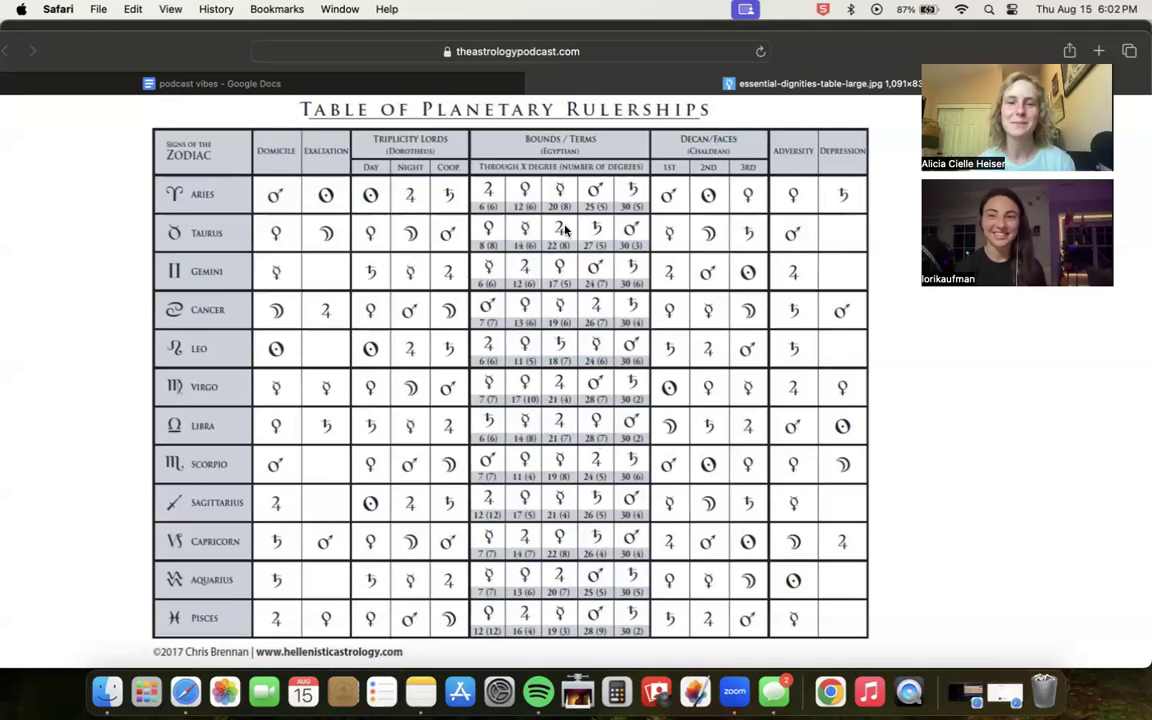
mouse_move(582, 470)
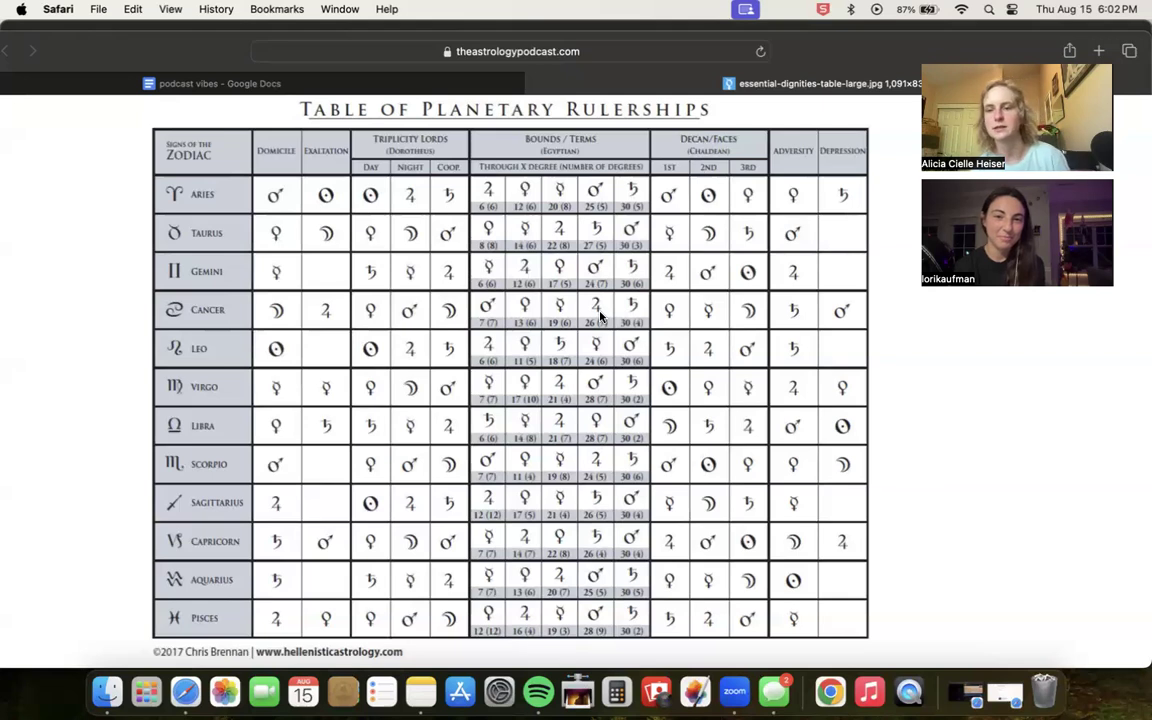
mouse_move(630, 322)
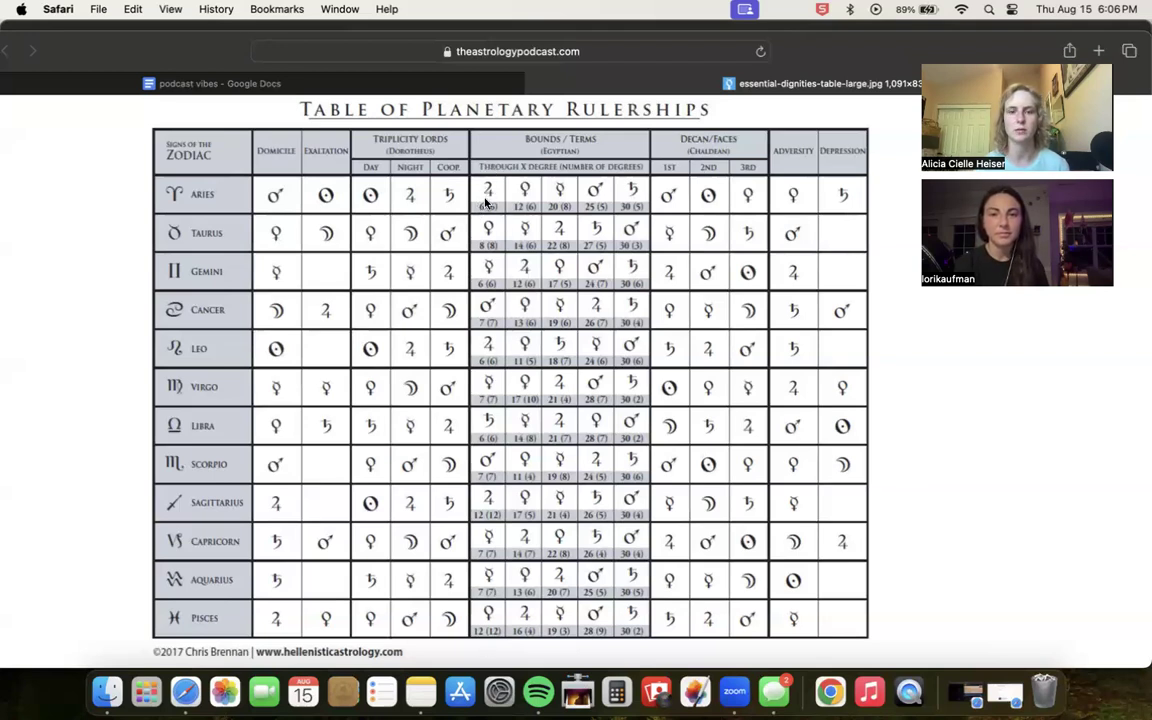
mouse_move(487, 621)
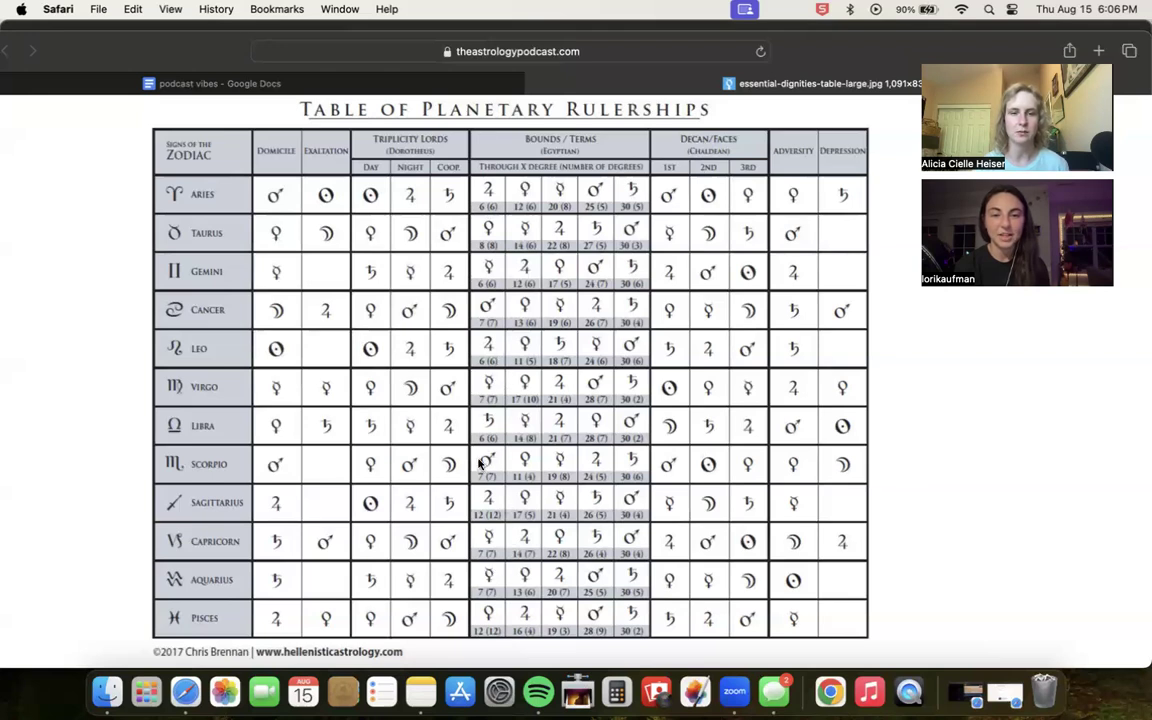
mouse_move(488, 315)
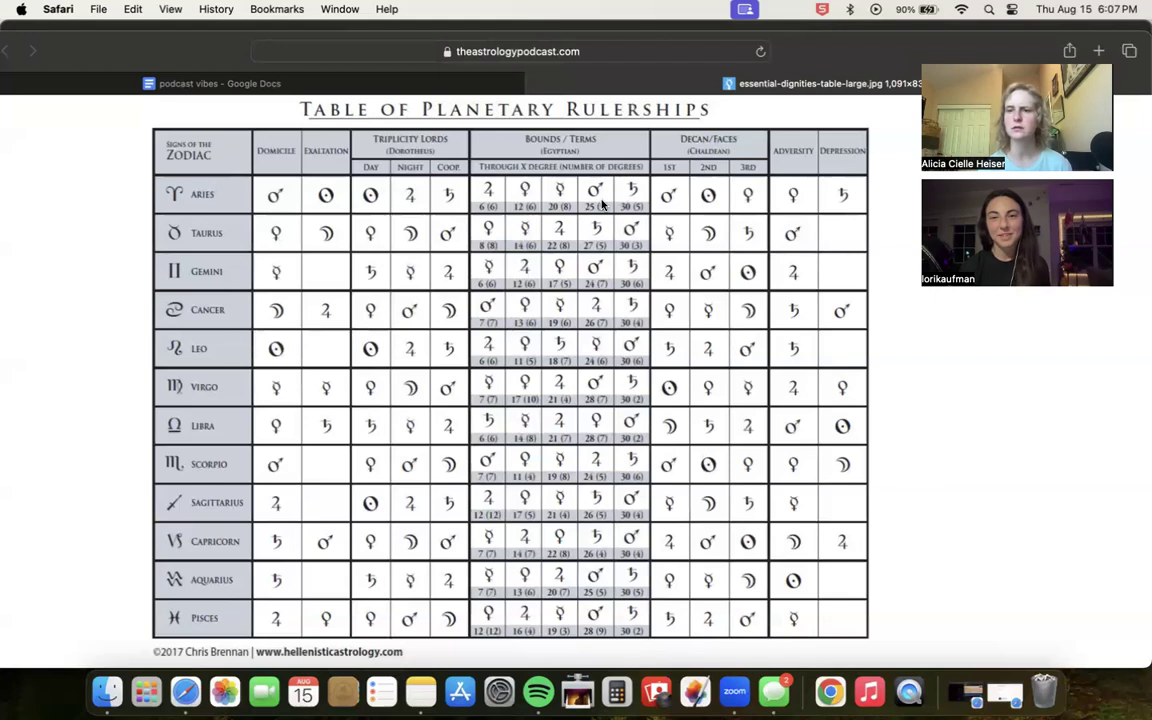
mouse_move(658, 128)
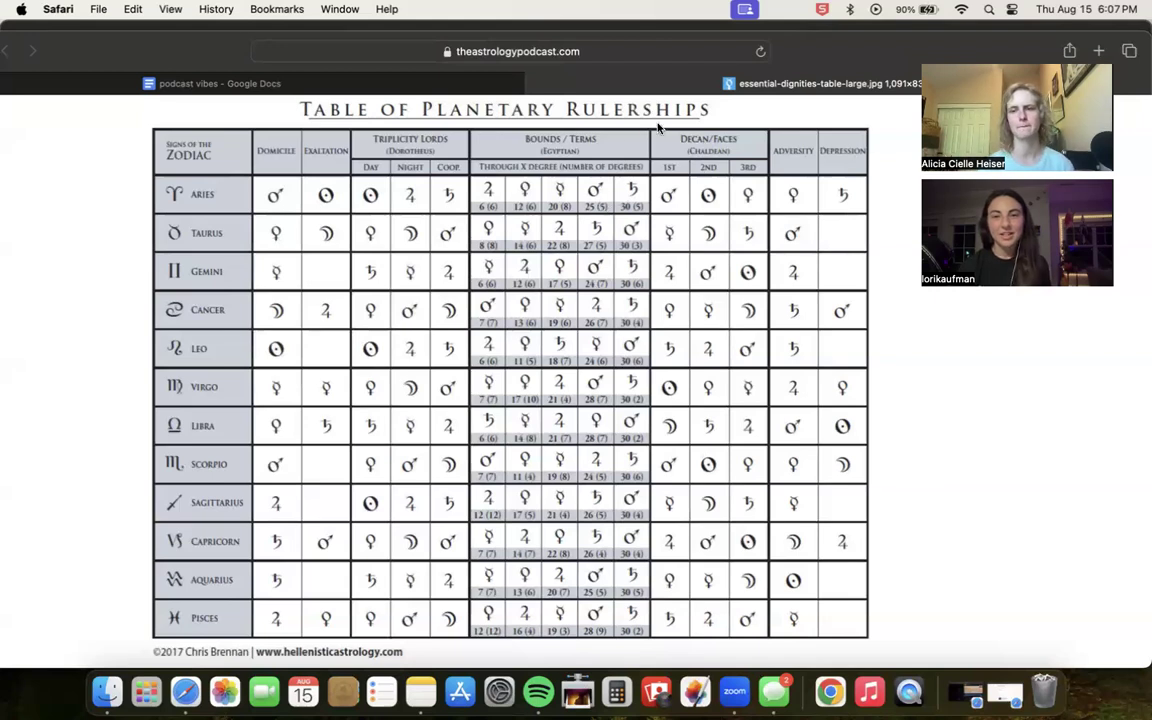